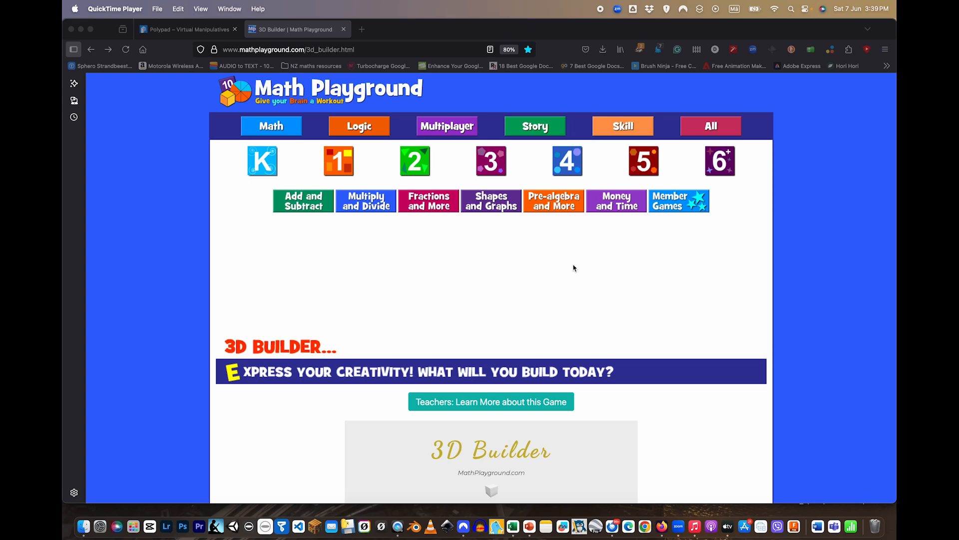
Step: Start a new 3D Builder game showing an empty building grid
{"action": "scroll", "scroll_direction": "down", "scroll_amount": 3}
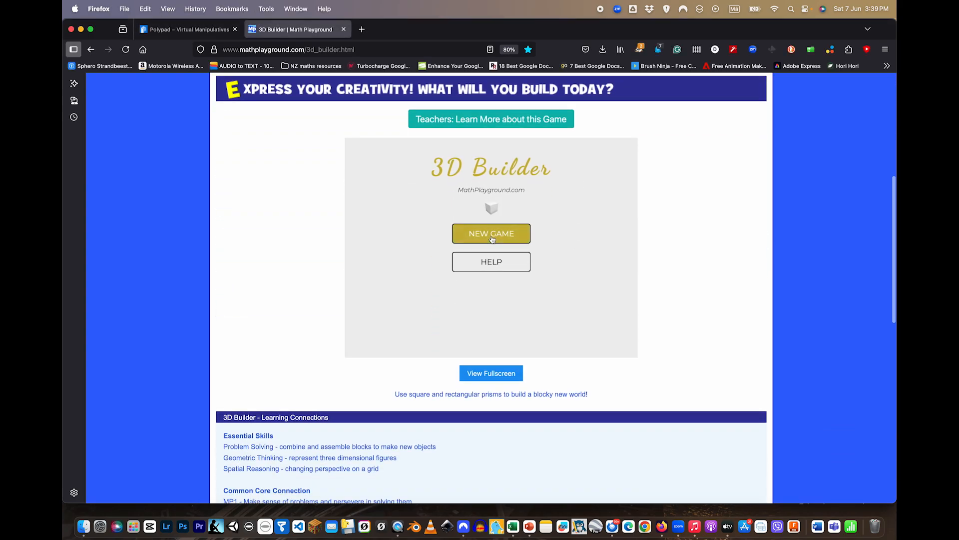
{"action": "left_click", "coordinate": [491, 232]}
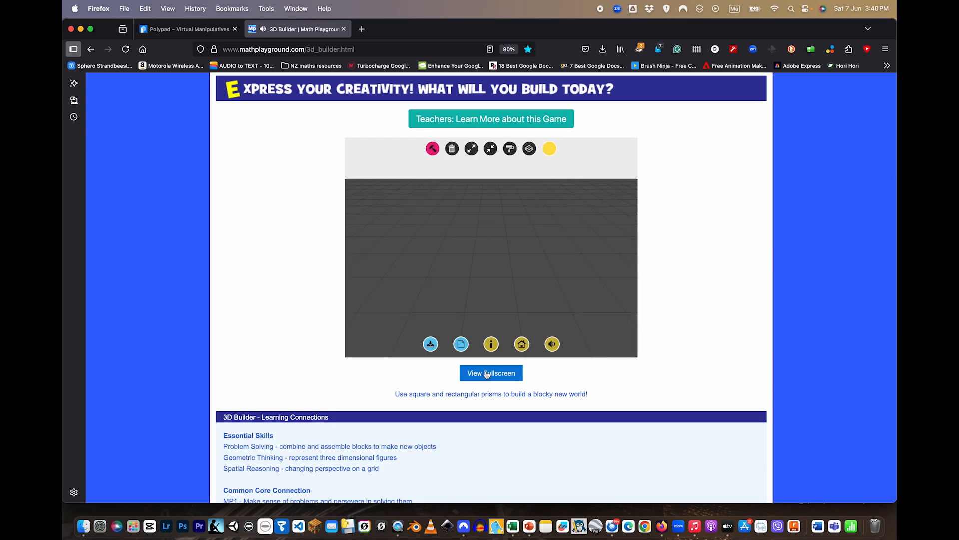
Step: Show the builder full screen and look over the toolbar, settling on the build tool
{"action": "left_click", "coordinate": [491, 373]}
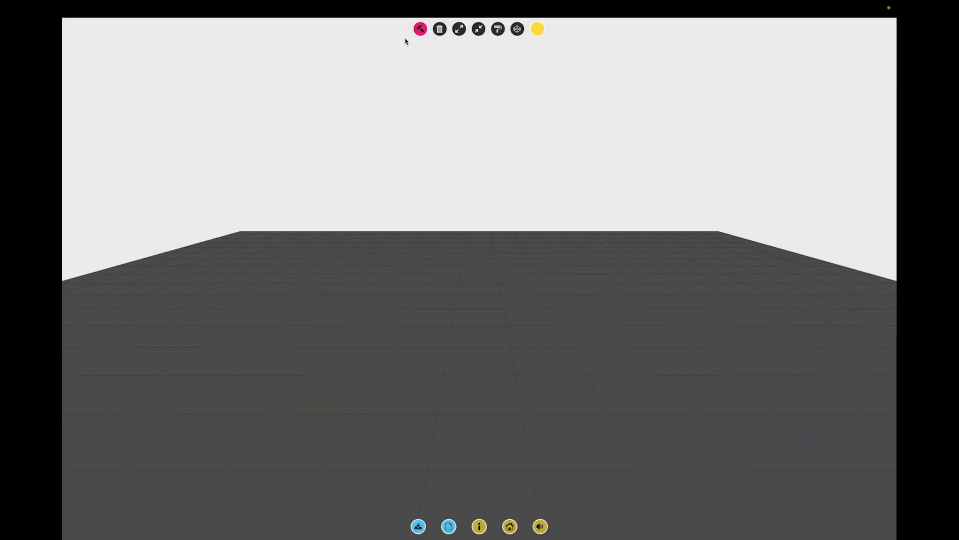
{"action": "left_click", "coordinate": [439, 29]}
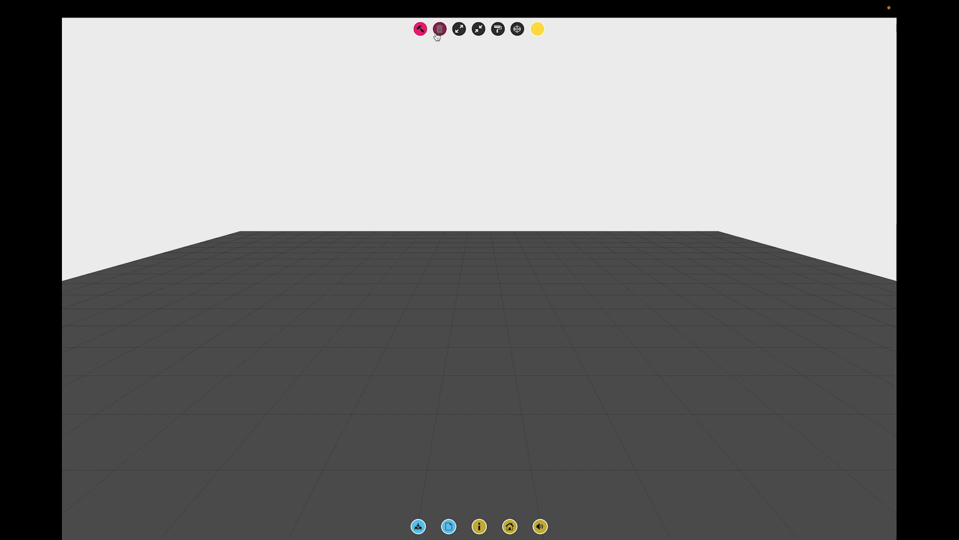
{"action": "left_click", "coordinate": [497, 29]}
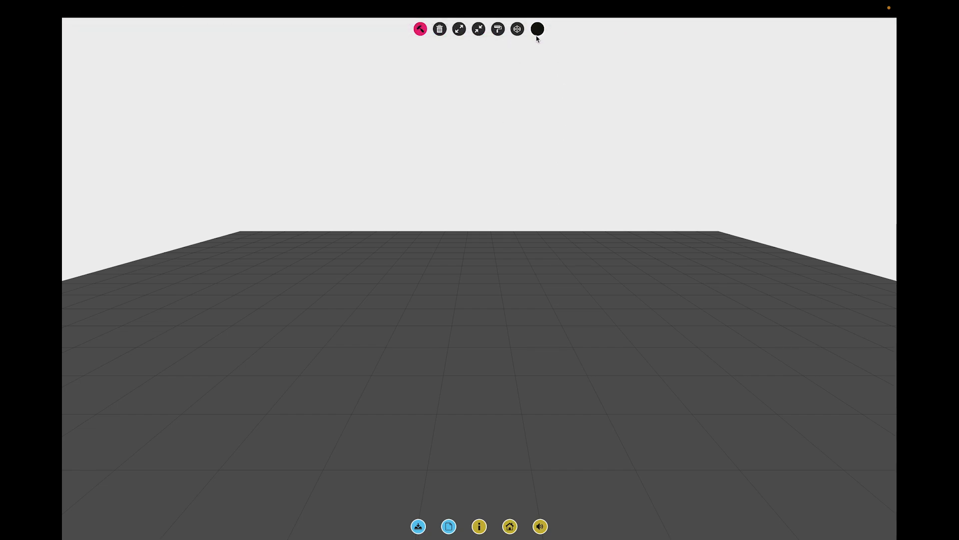
{"action": "left_click", "coordinate": [537, 29]}
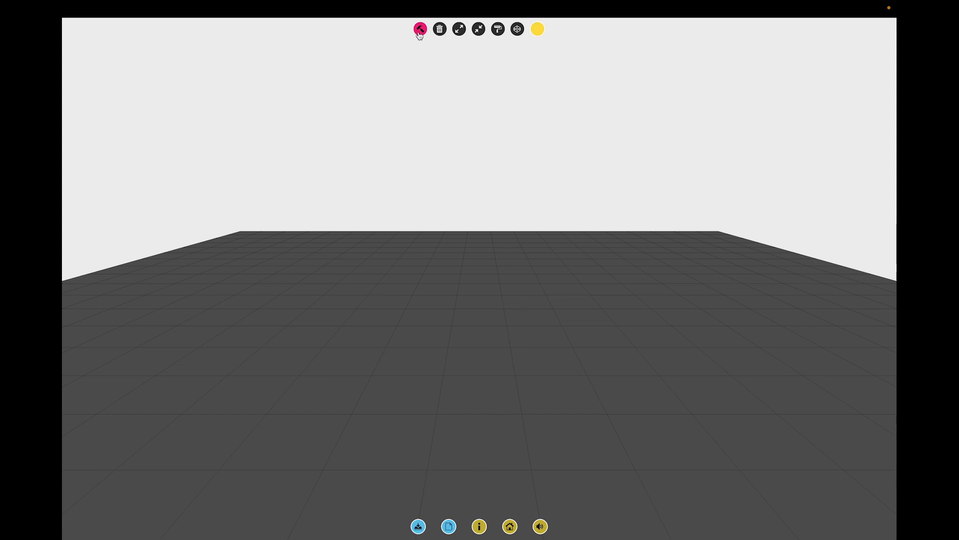
{"action": "mouse_move", "coordinate": [344, 301]}
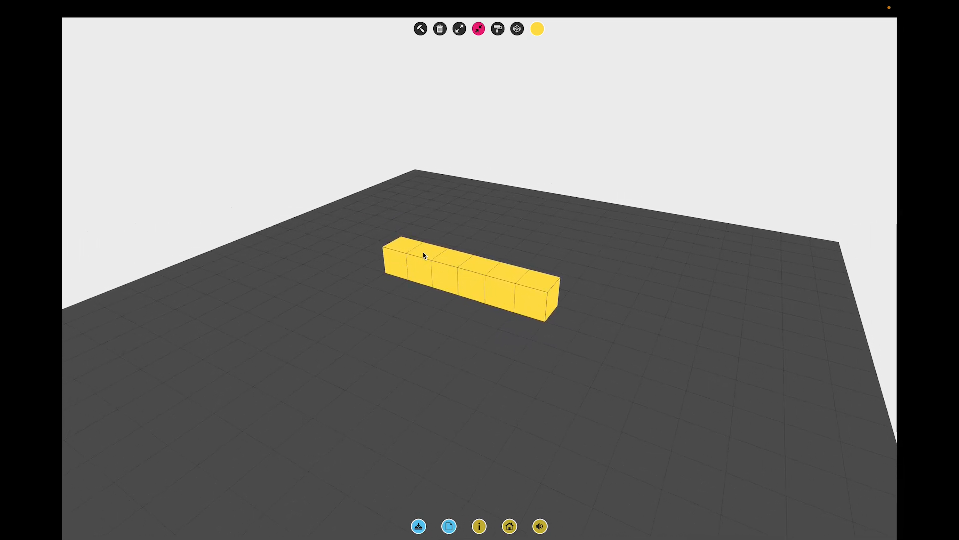
{"action": "mouse_move", "coordinate": [542, 288]}
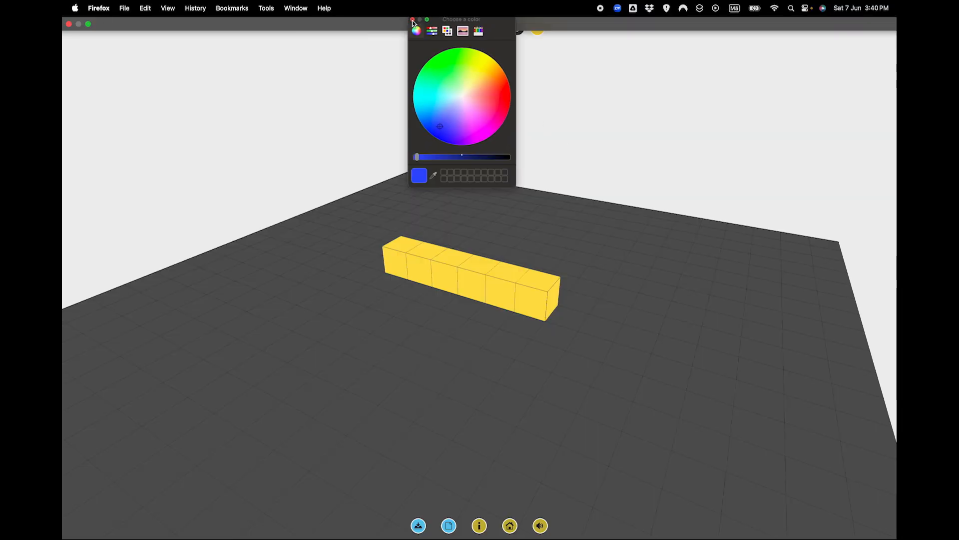
Step: Close the colour chooser with blue kept as the active block colour
{"action": "left_click", "coordinate": [412, 20]}
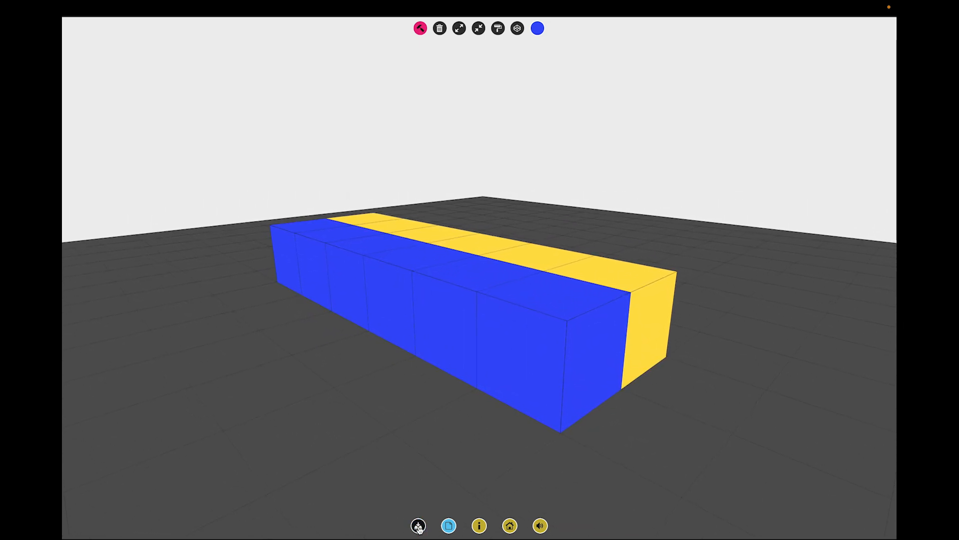
Step: Download the yellow-and-blue block row as an image
{"action": "left_click", "coordinate": [418, 525]}
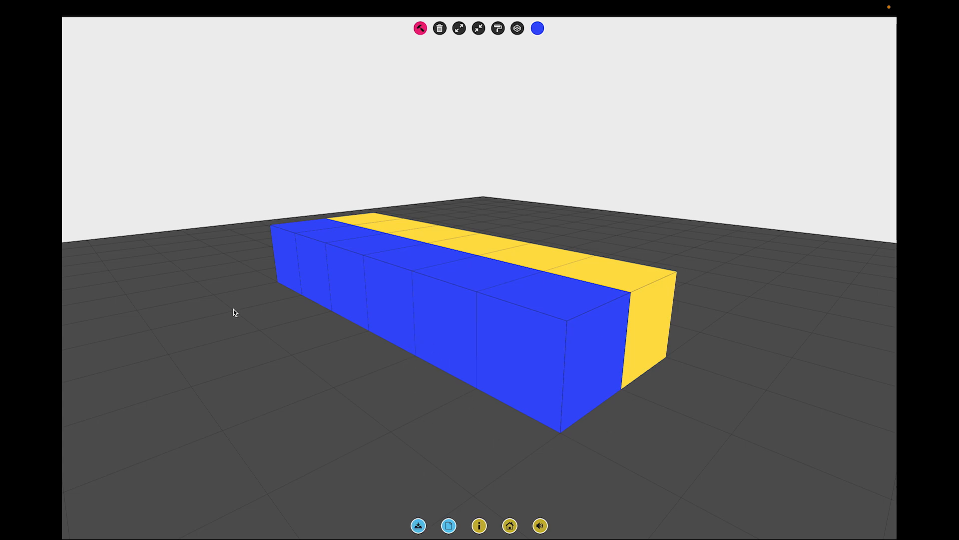
{"action": "mouse_move", "coordinate": [562, 451]}
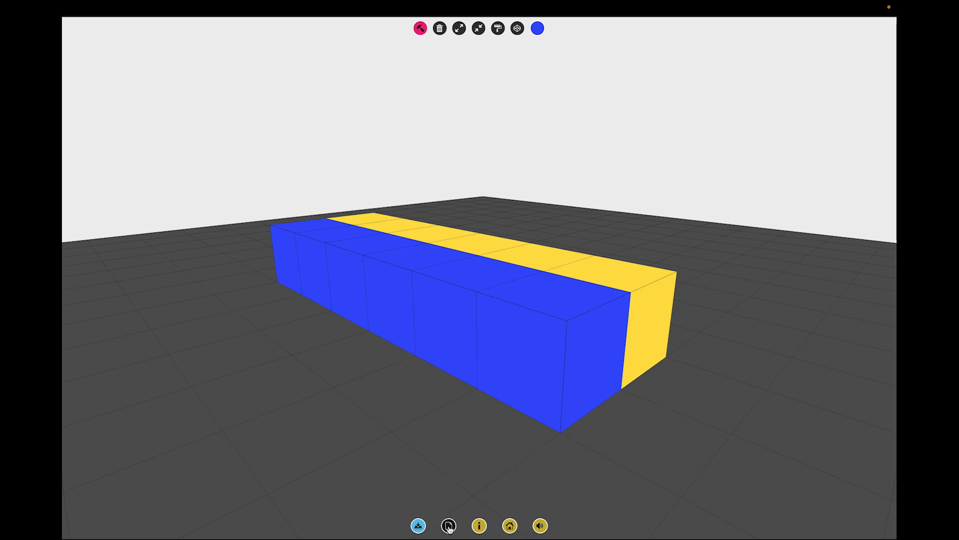
Step: Delete everything and start over, confirming to clear all blocks from the grid
{"action": "left_click", "coordinate": [439, 28]}
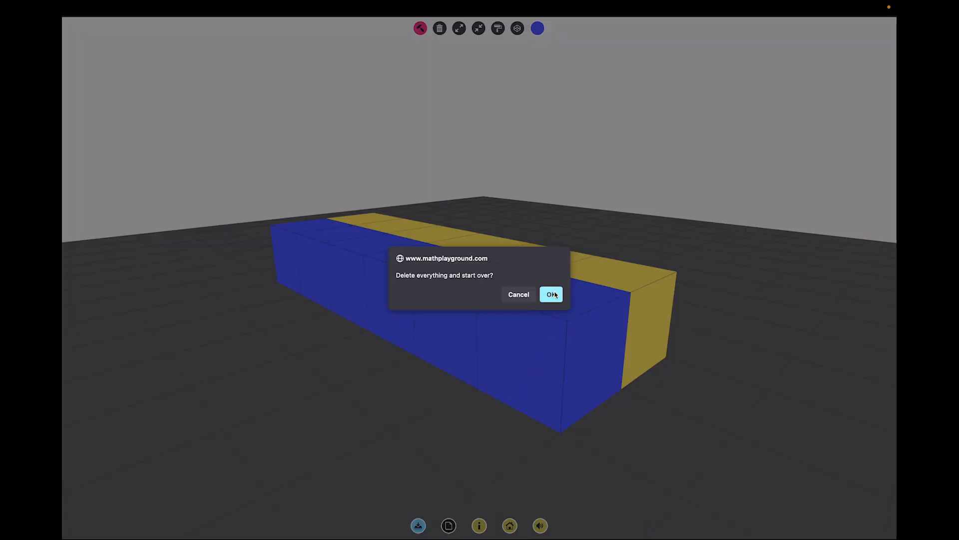
{"action": "left_click", "coordinate": [550, 293]}
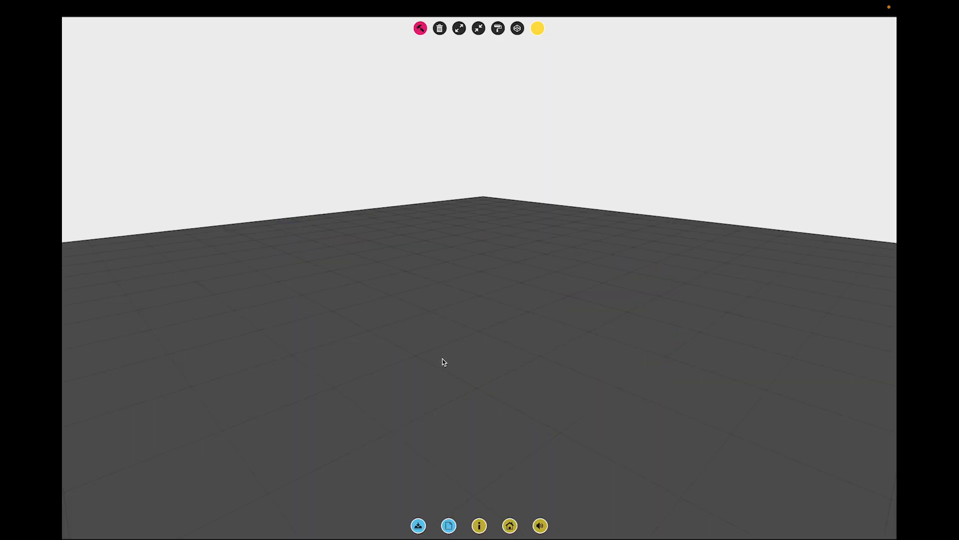